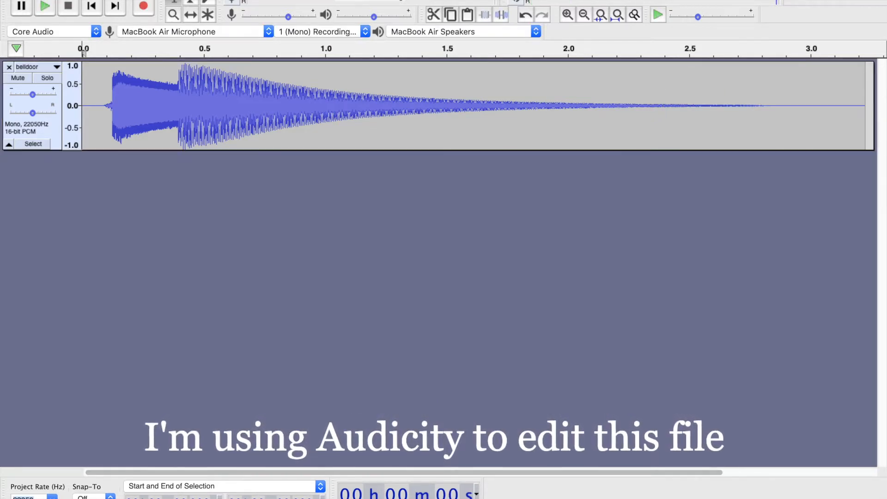
- Export the doorbell recording as U-Law WAV named FrontDoor.wav in Downloads
left_click(27, 497)
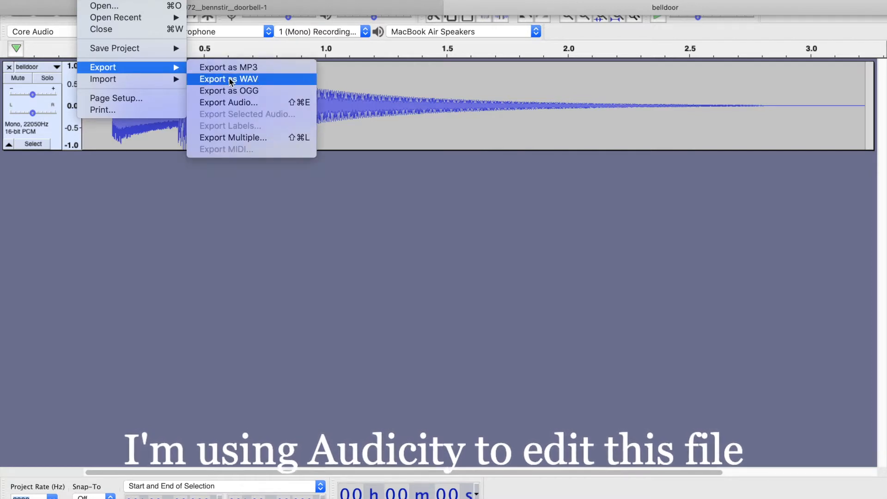
left_click(228, 79)
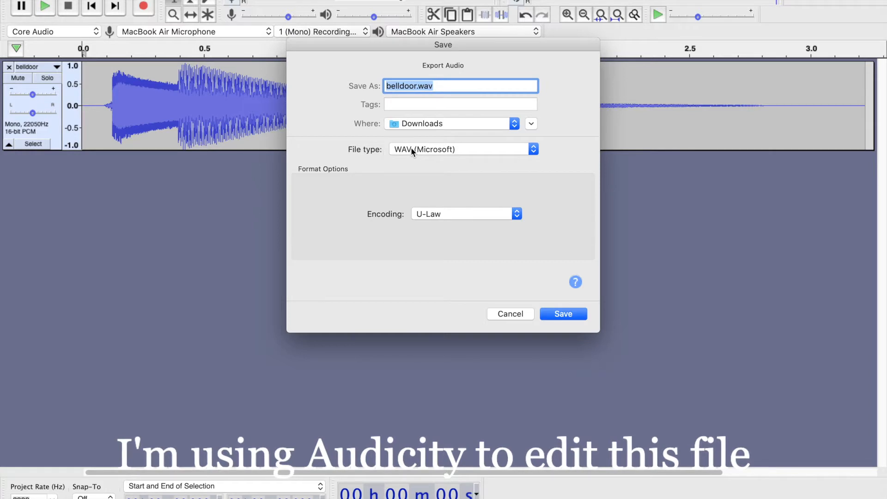
mouse_move(423, 155)
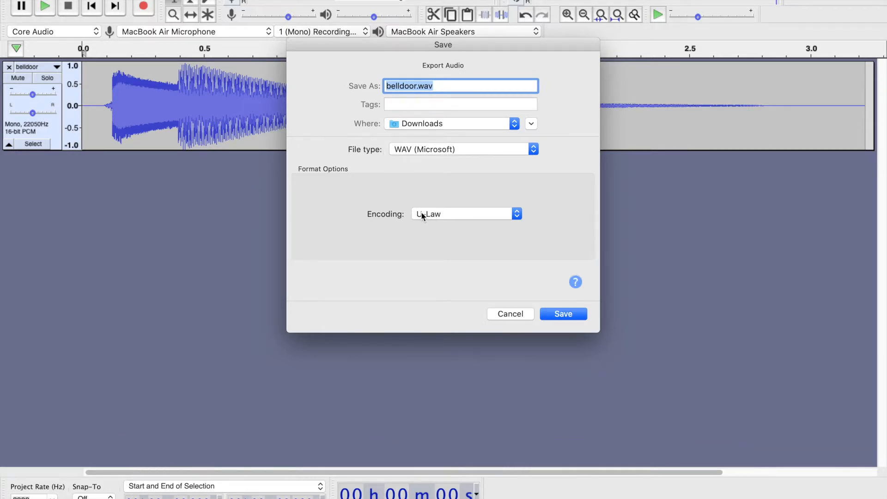
left_click(466, 213)
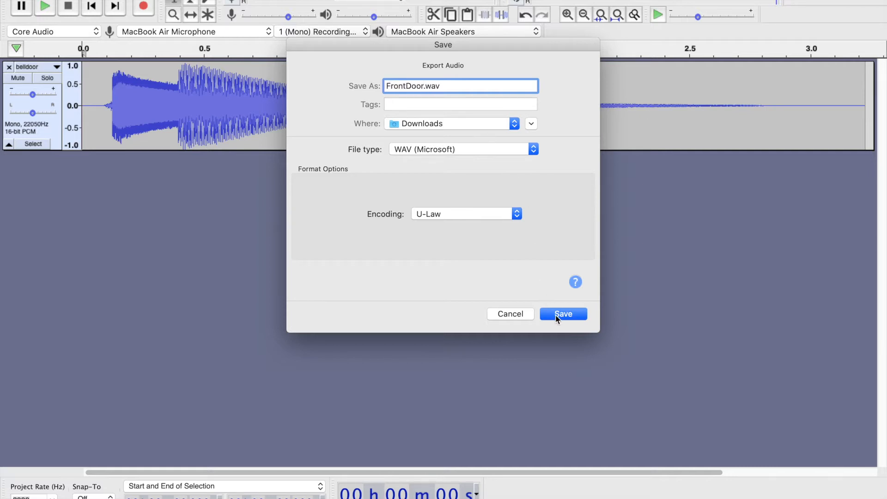
left_click(563, 314)
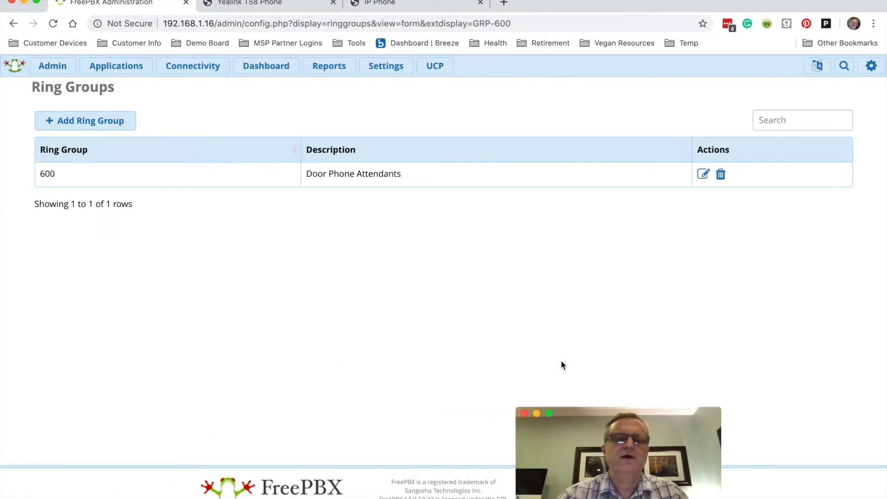
- Log in to the Yealink T58 as admin and delete the sample.wav custom ringtone
left_click(247, 3)
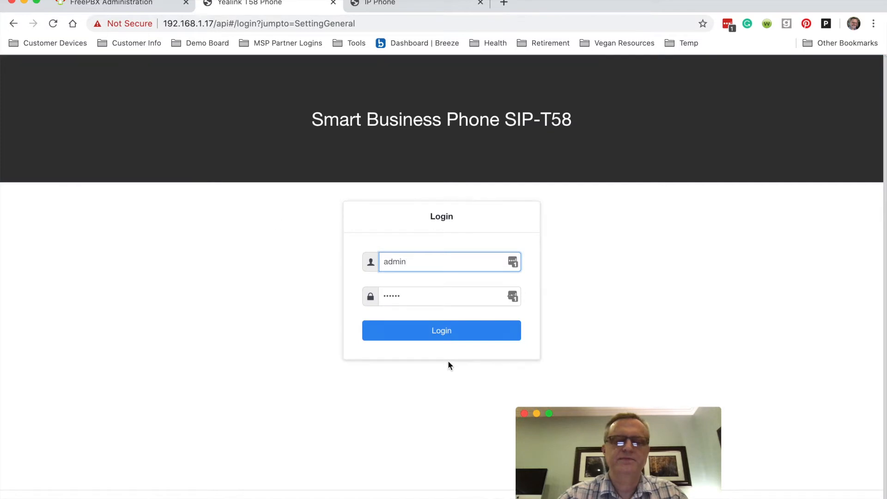
left_click(441, 330)
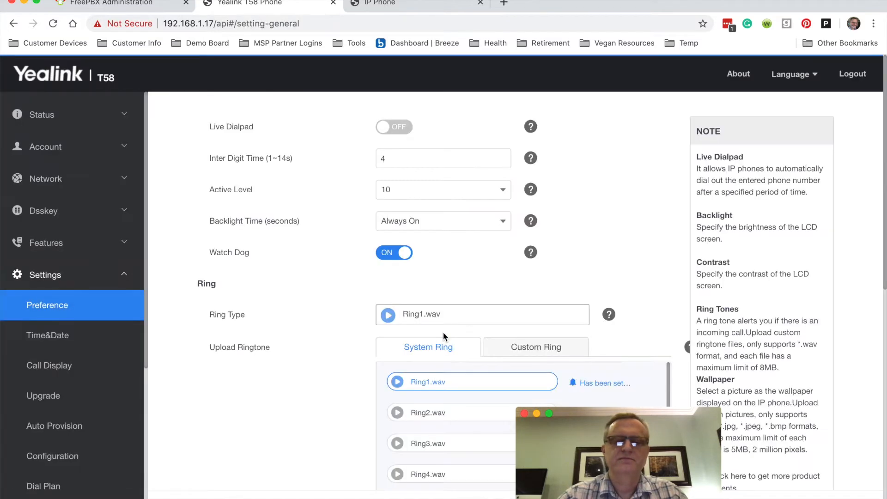
left_click(536, 347)
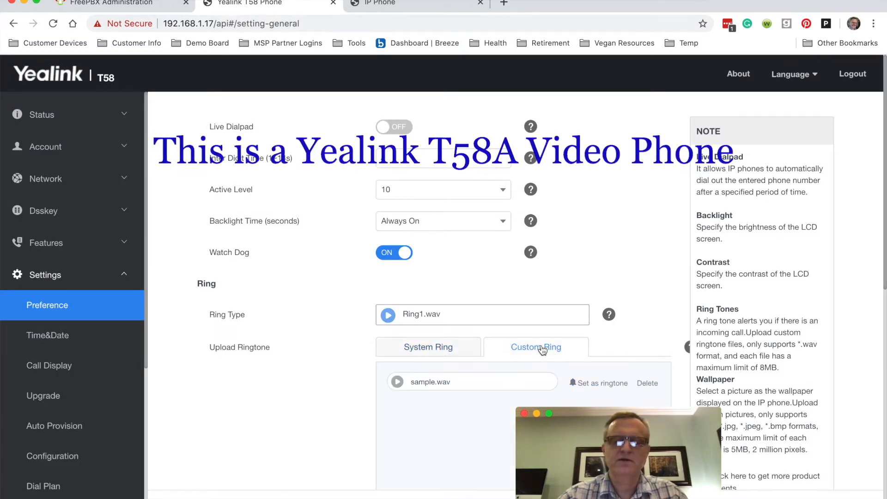
mouse_move(45, 305)
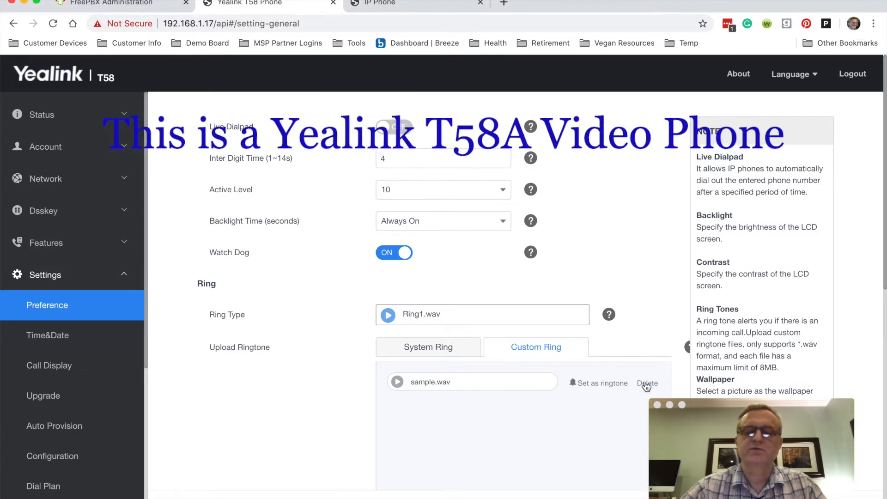
left_click(647, 382)
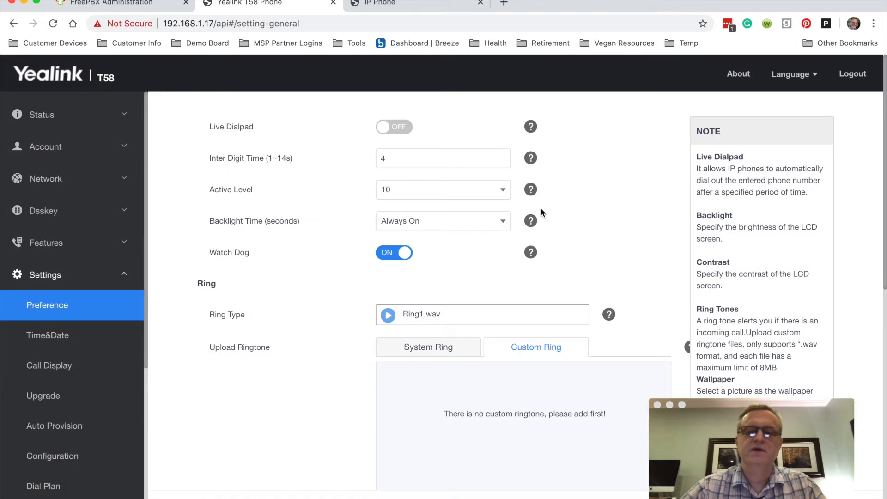
- Upload FrontDoor.wav as a new custom ringtone on the phone
scroll("down", 3)
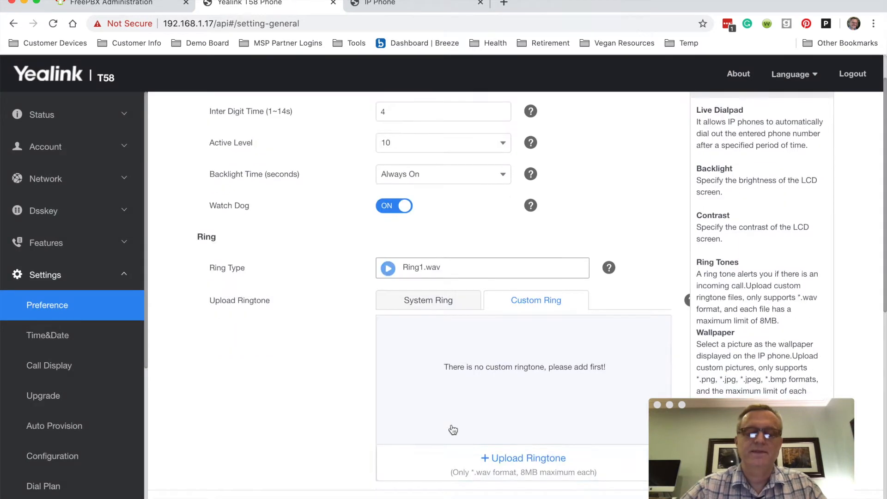
scroll("down", 3)
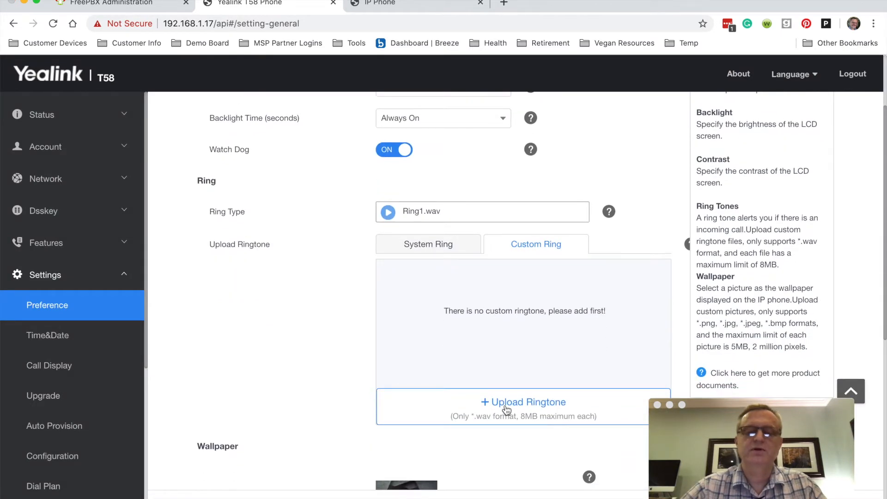
left_click(523, 402)
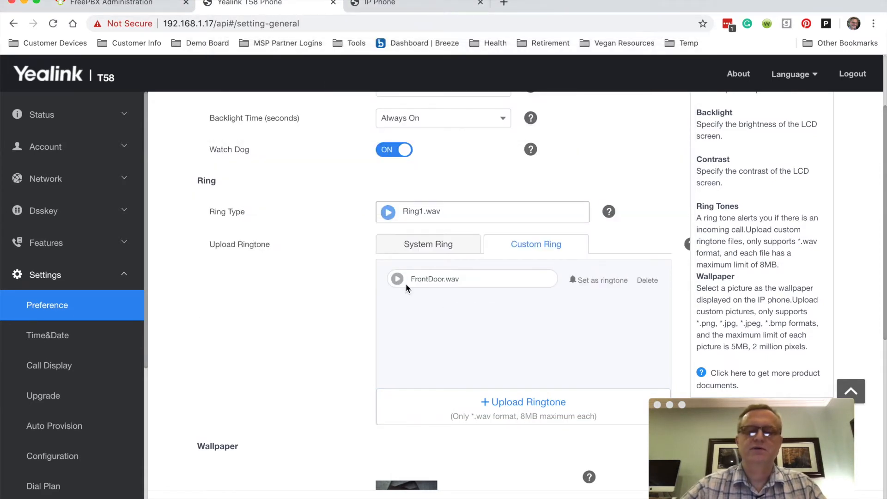
mouse_move(459, 377)
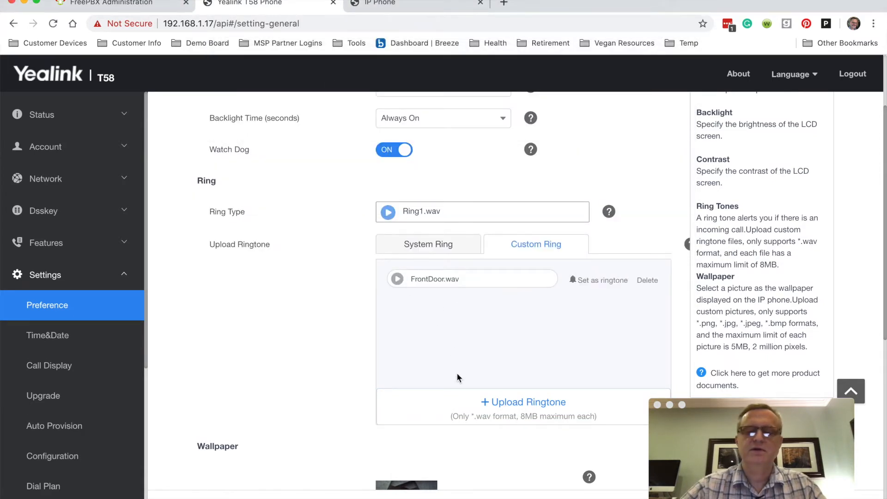
left_click(601, 280)
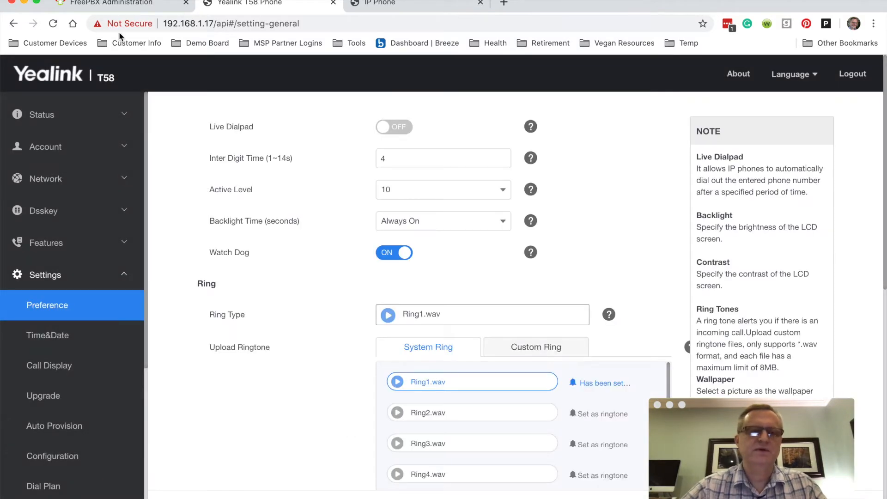
- Edit ring group 600 in FreePBX and choose a custom Alert Info value
left_click(118, 2)
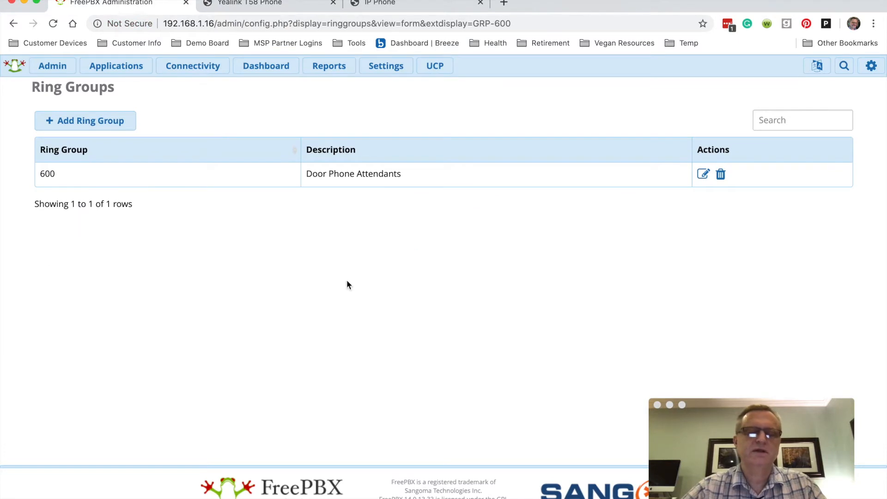
mouse_move(458, 255)
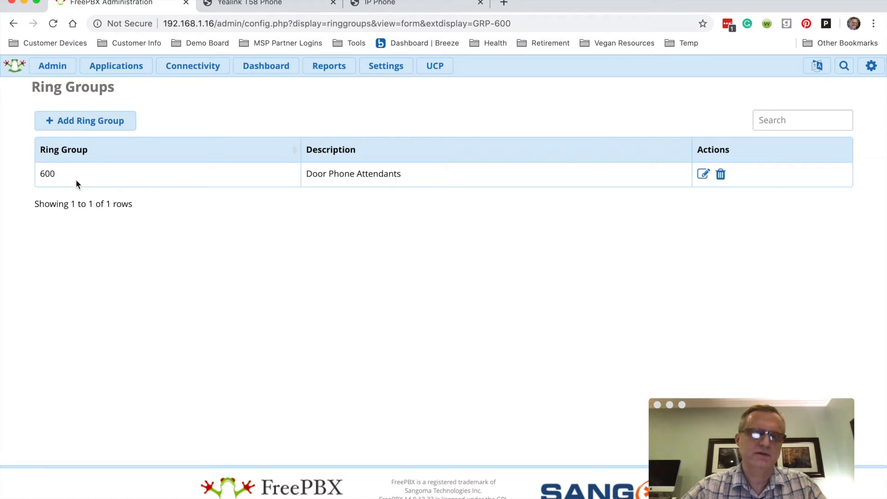
mouse_move(703, 174)
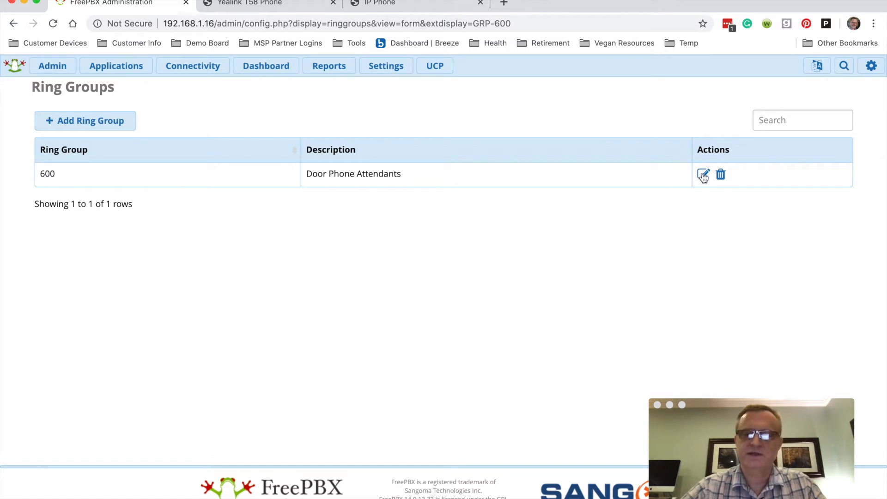
left_click(702, 173)
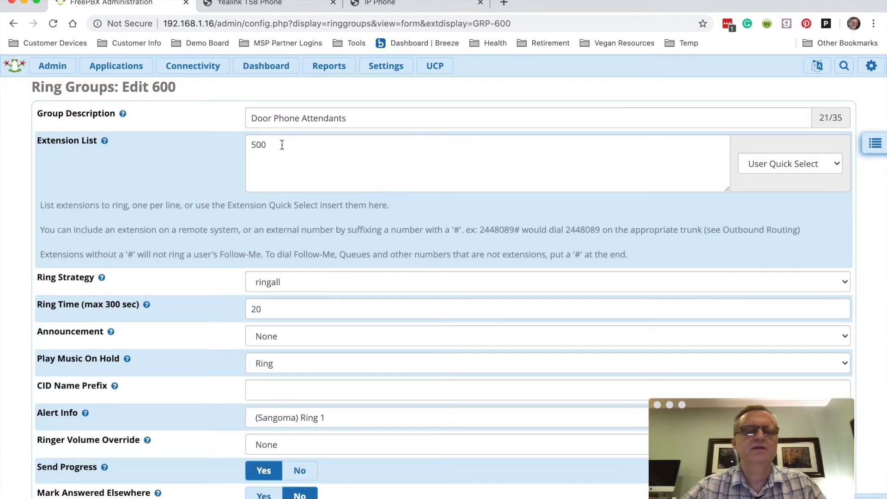
scroll("down", 3)
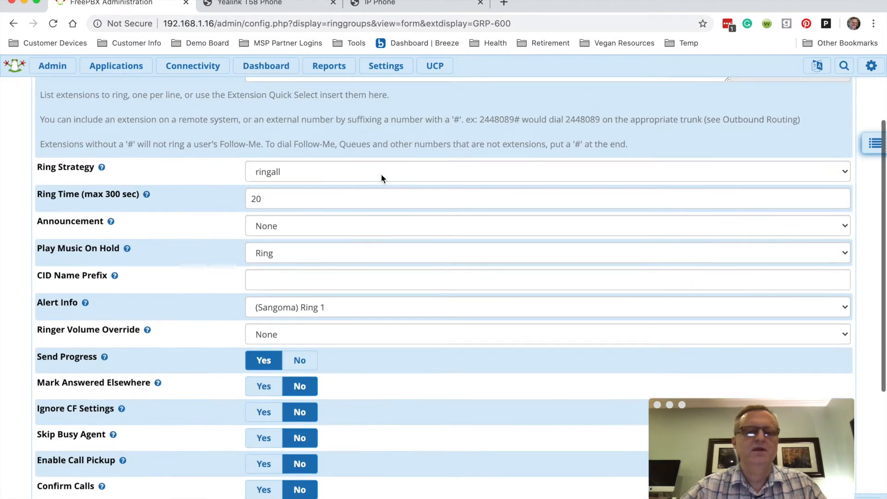
scroll("down", 3)
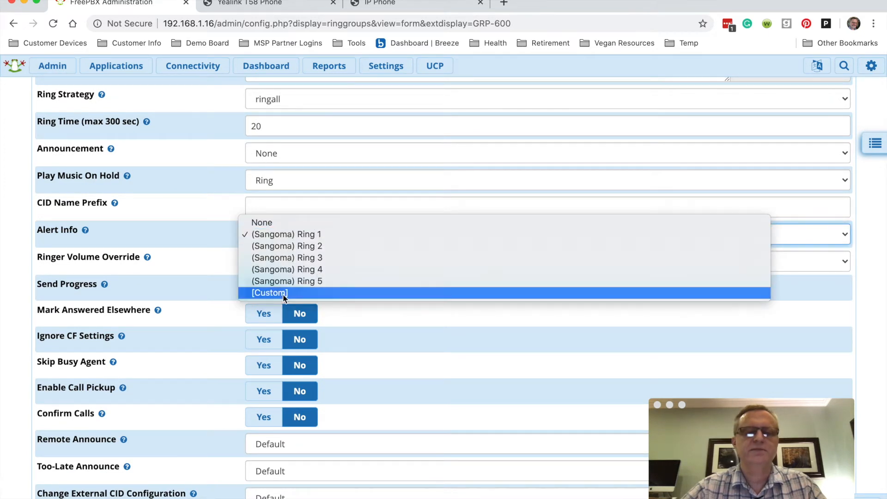
left_click(268, 293)
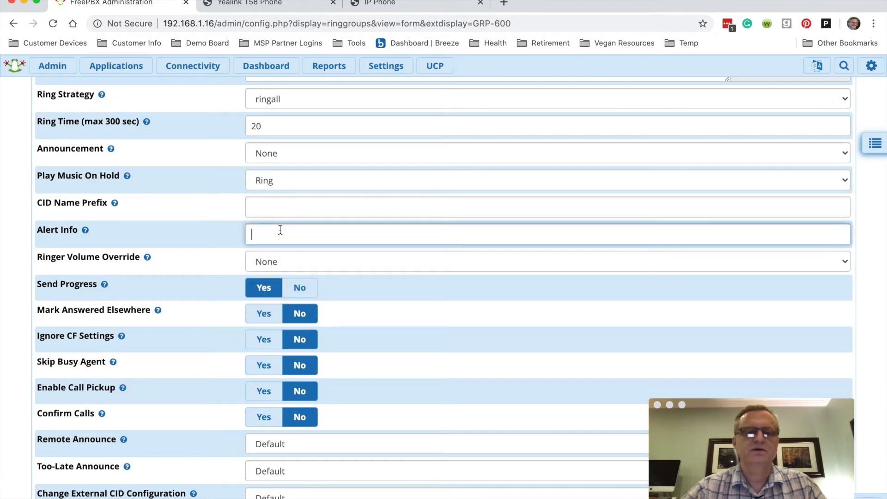
- Enter ringtone-frontdoor.wav as the Alert Info and submit the ring group
type("ringtone-")
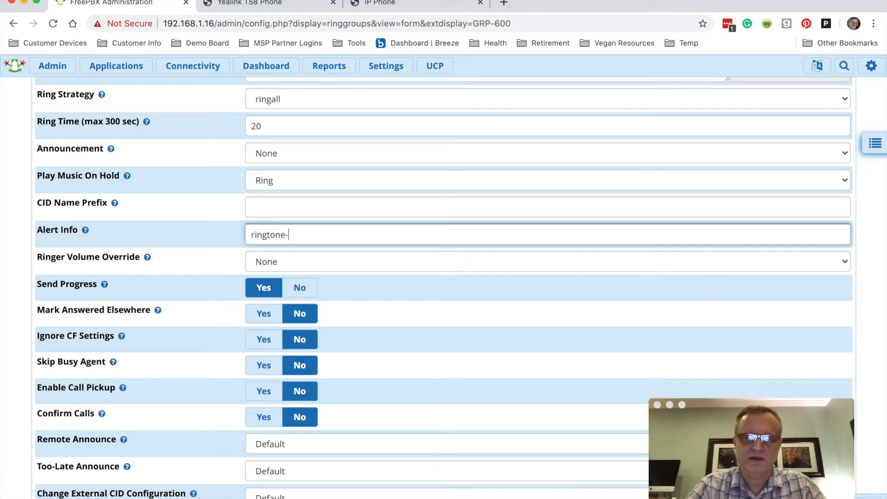
type("frontdoor")
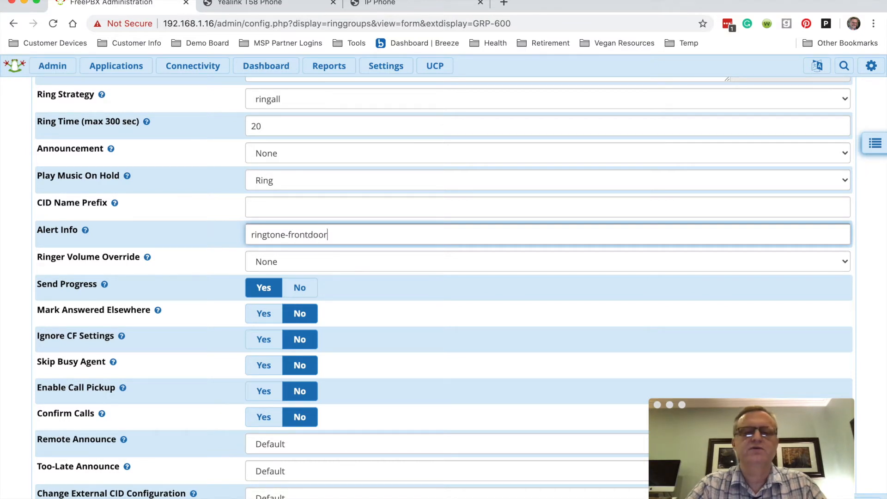
type(".wav")
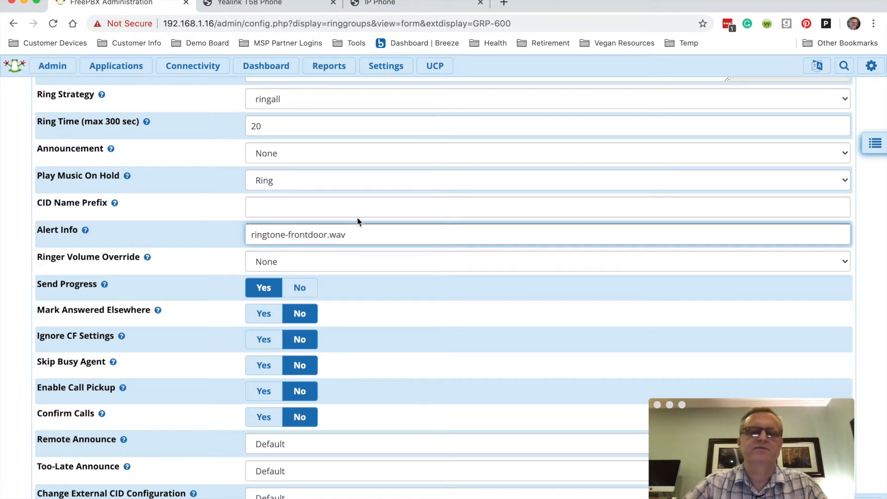
scroll("down", 3)
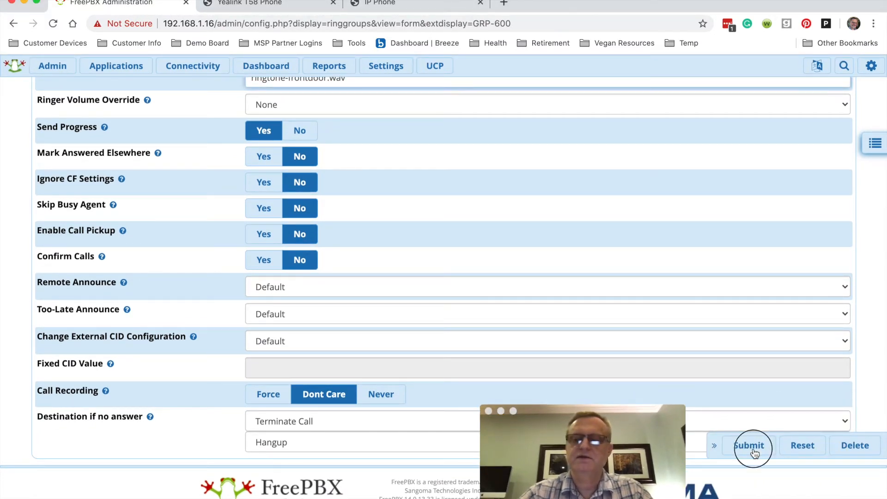
left_click(749, 445)
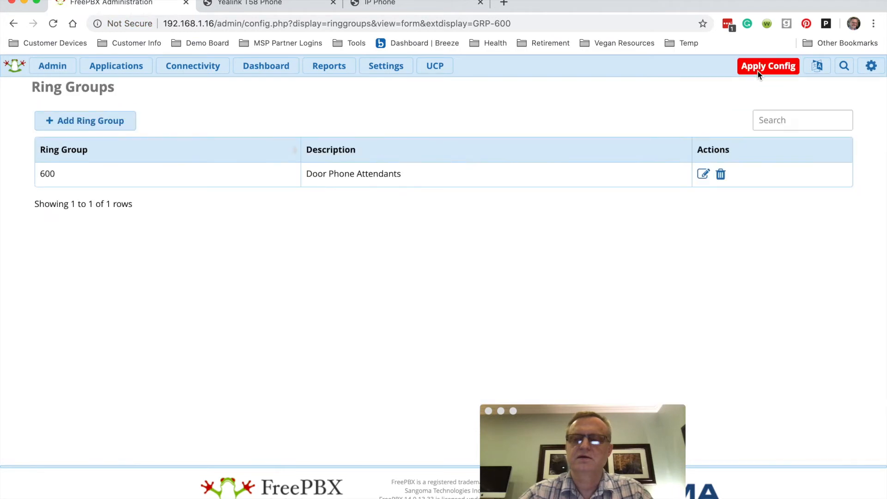
- Apply the pending FreePBX configuration so ring group 600's alert info goes live
left_click(769, 66)
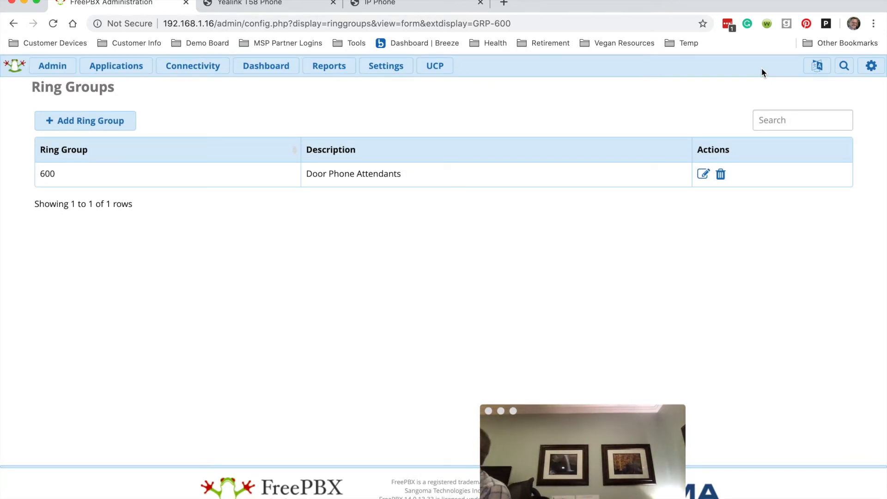
- Re-enter ring group 600's Alert Info as ringtone-FrontDoor.wav, save, and apply the config
left_click(703, 174)
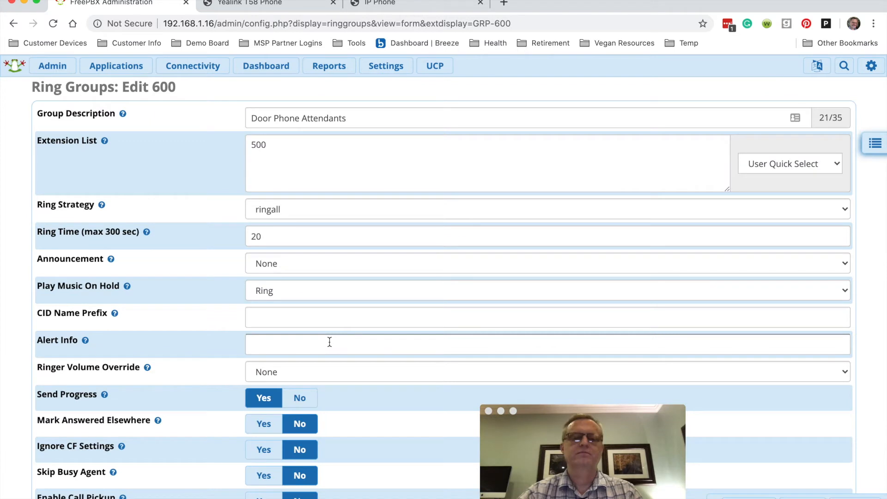
left_click(333, 345)
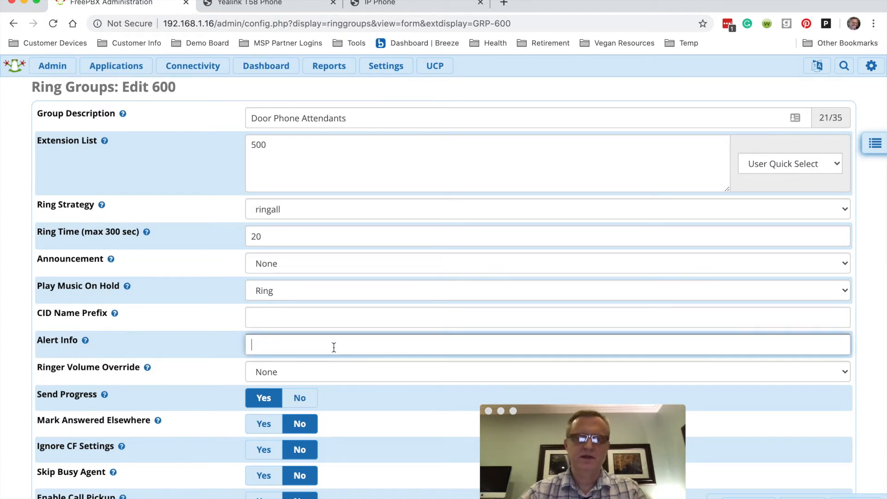
key("cmd+tab")
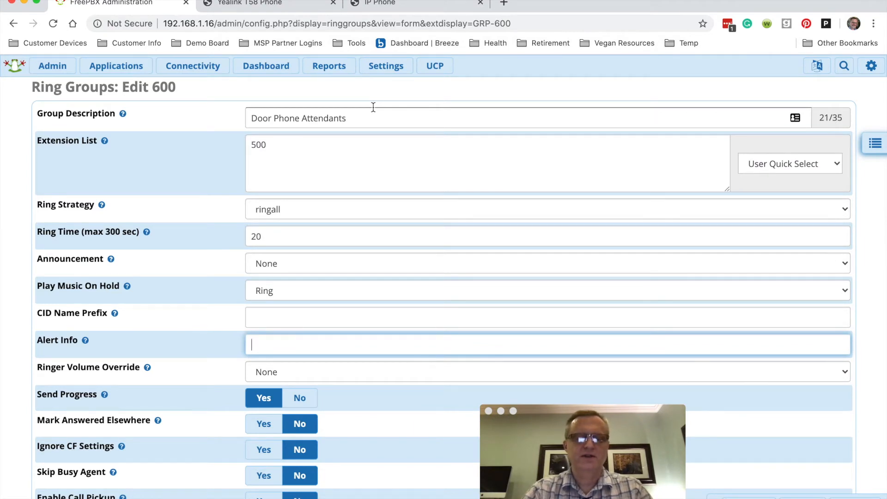
type("ringtone-FrontD")
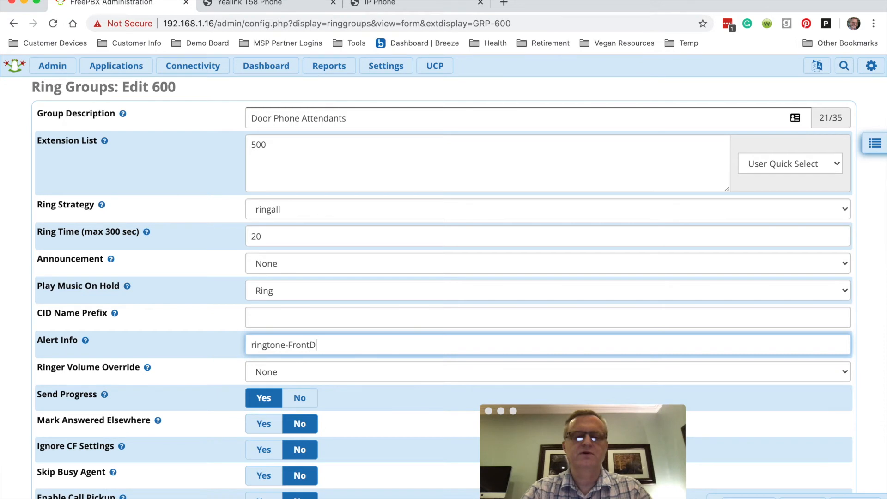
type("oor.wav")
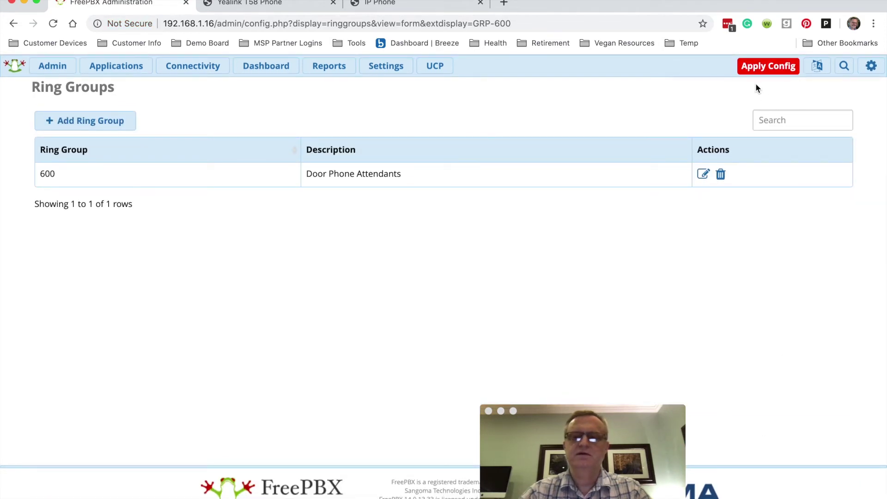
left_click(768, 66)
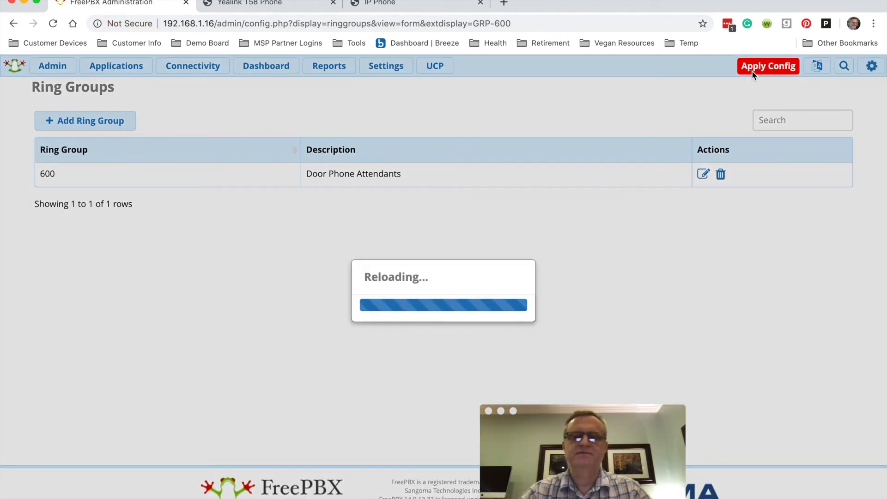